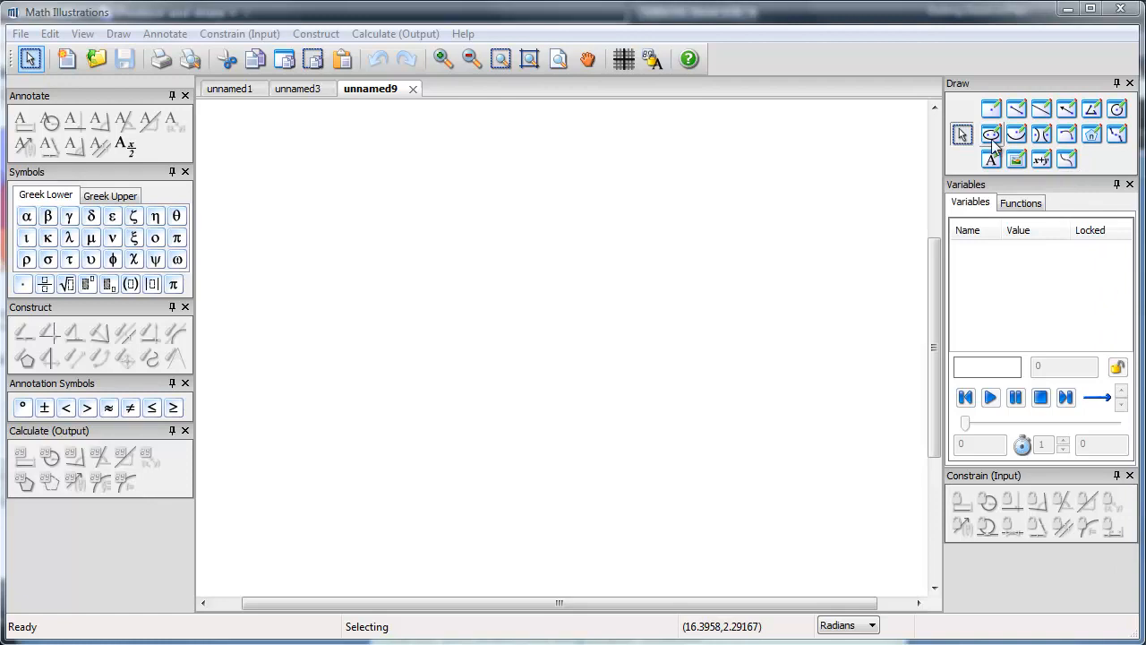
- Draw a tall ellipse with foci A and B passing through boundary point C
drag(419, 195, 439, 270)
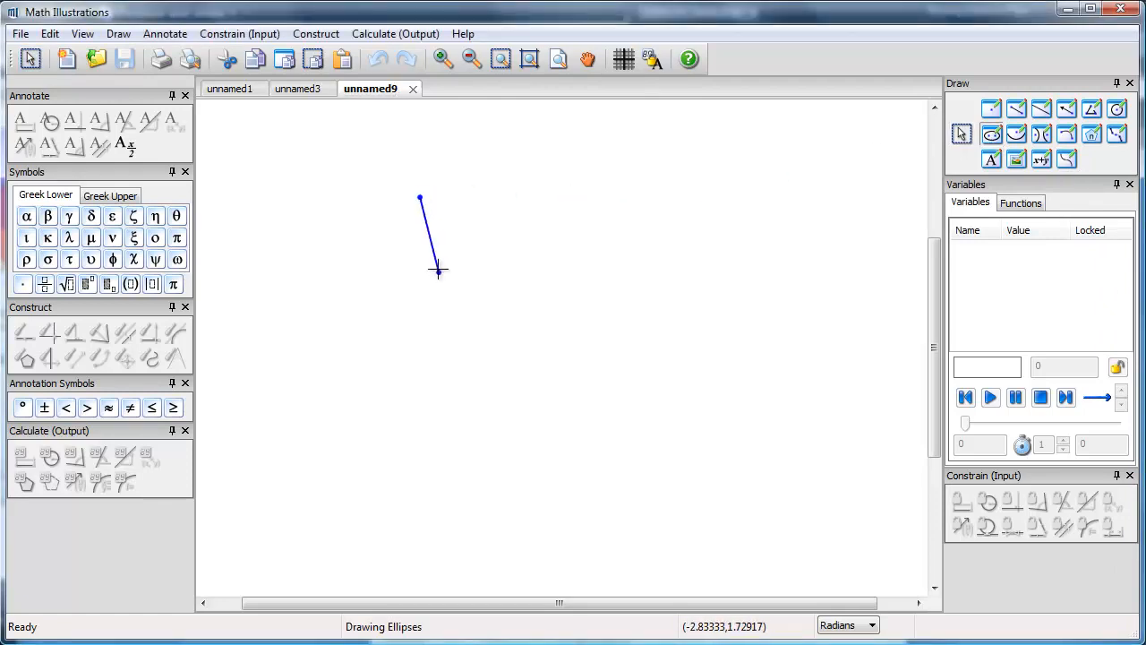
drag(437, 272, 419, 448)
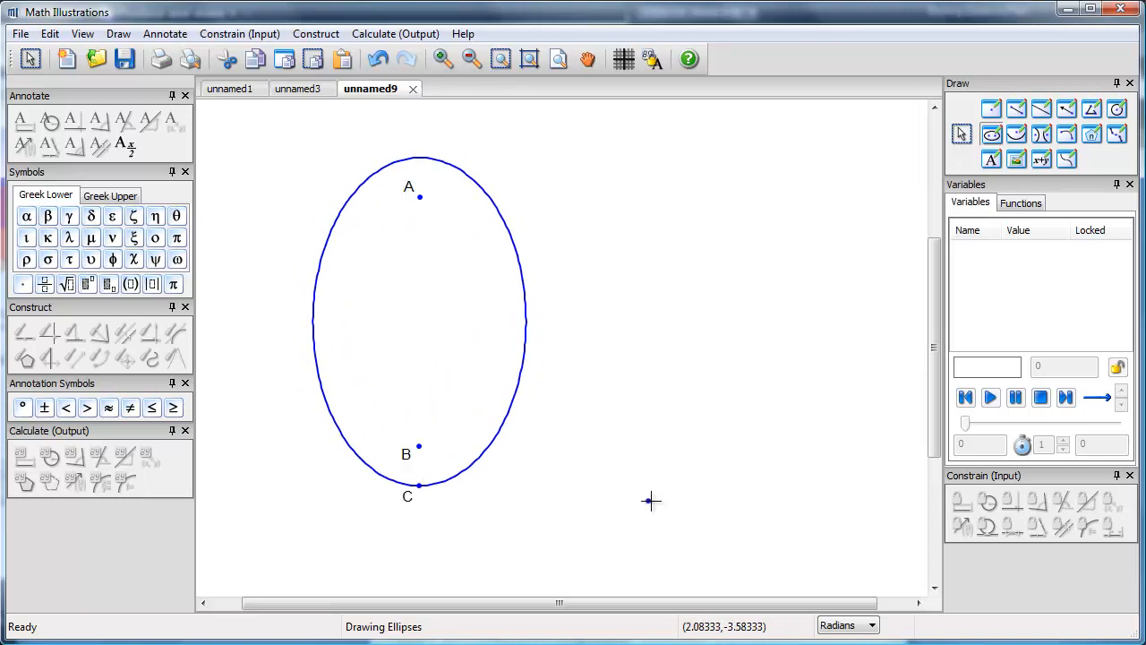
mouse_move(653, 502)
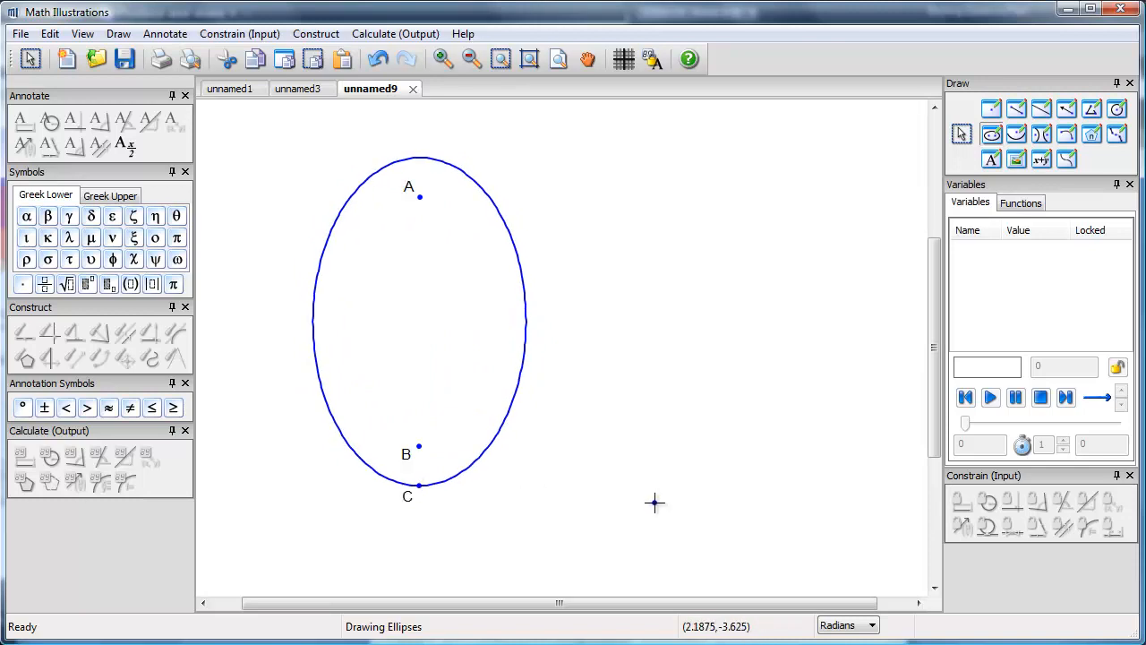
mouse_move(974, 301)
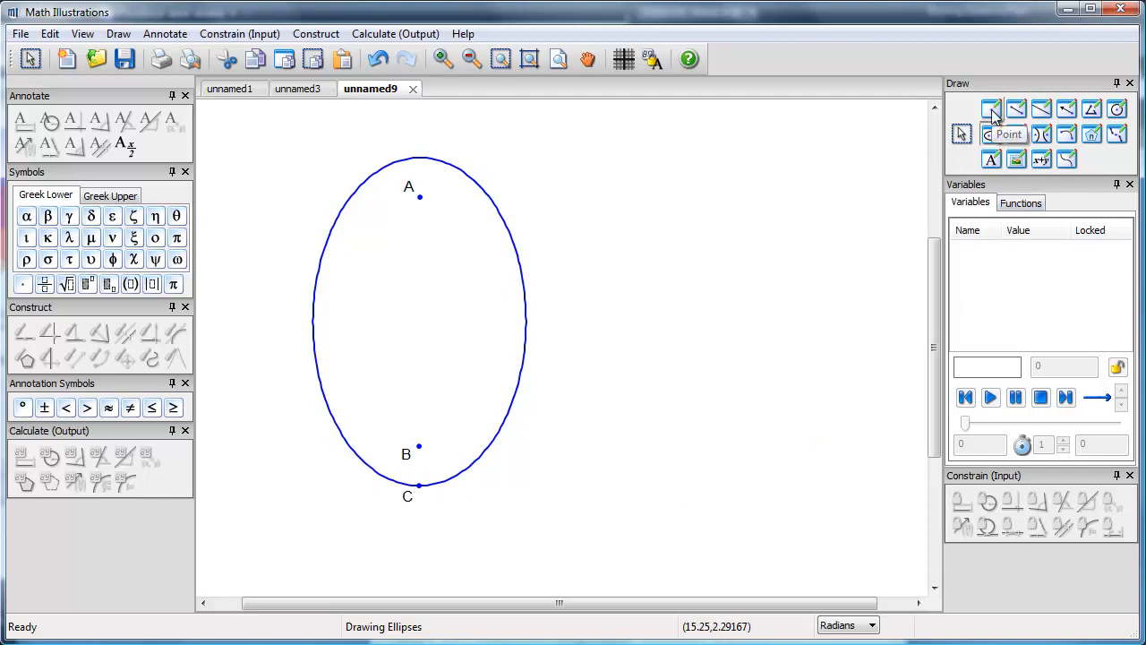
- Place a point between the foci and relabel the four interior points 1 to 4
click(992, 109)
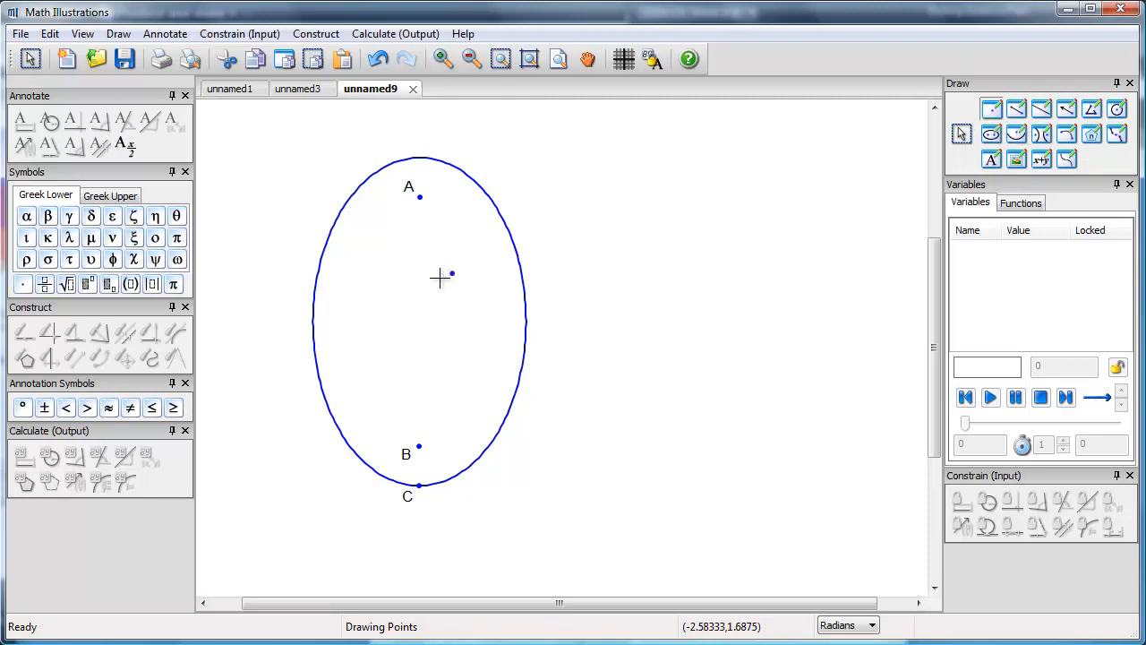
click(441, 276)
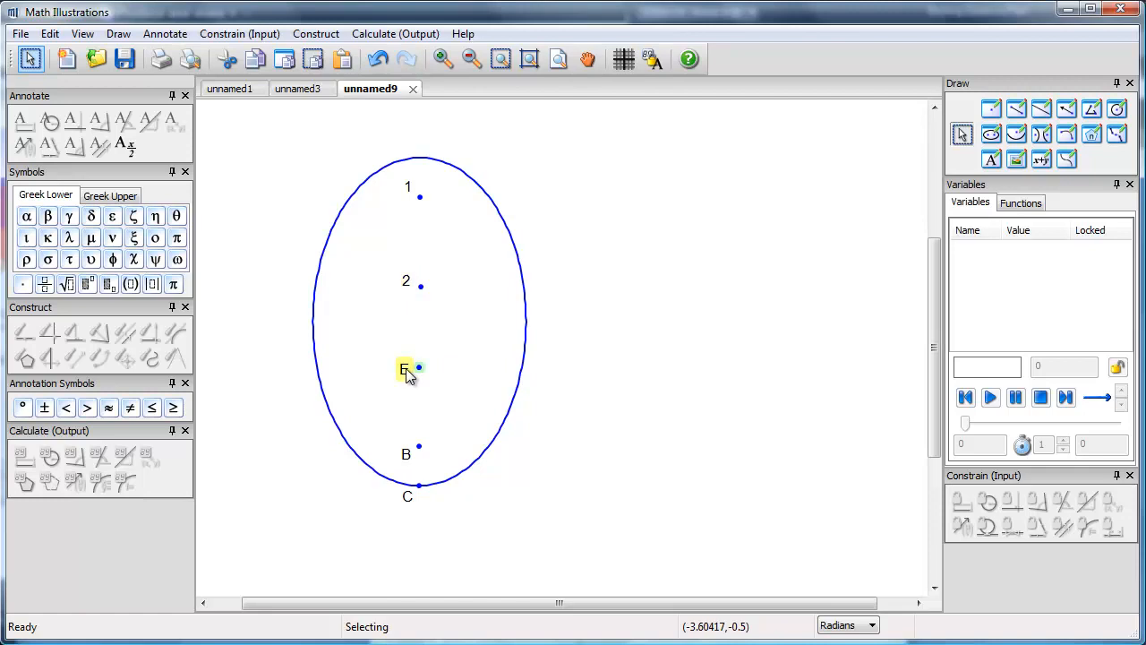
double_click(405, 369)
text(3)
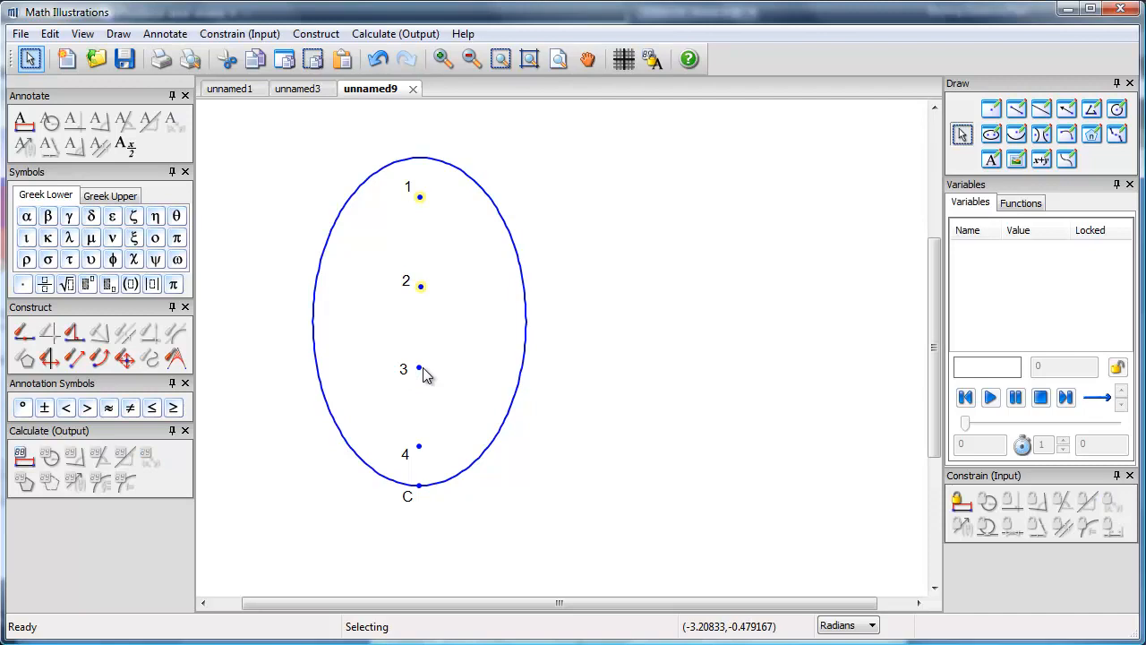
- Enlarge points 1–4 via Point Properties and hide boundary point C
right_click(419, 448)
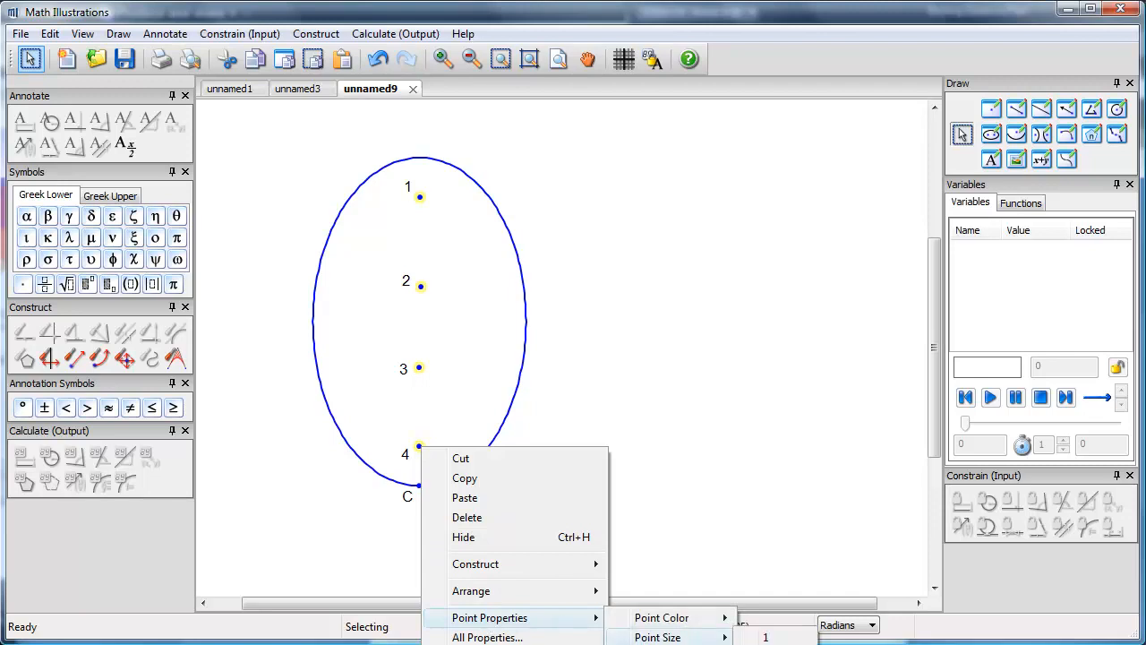
click(621, 383)
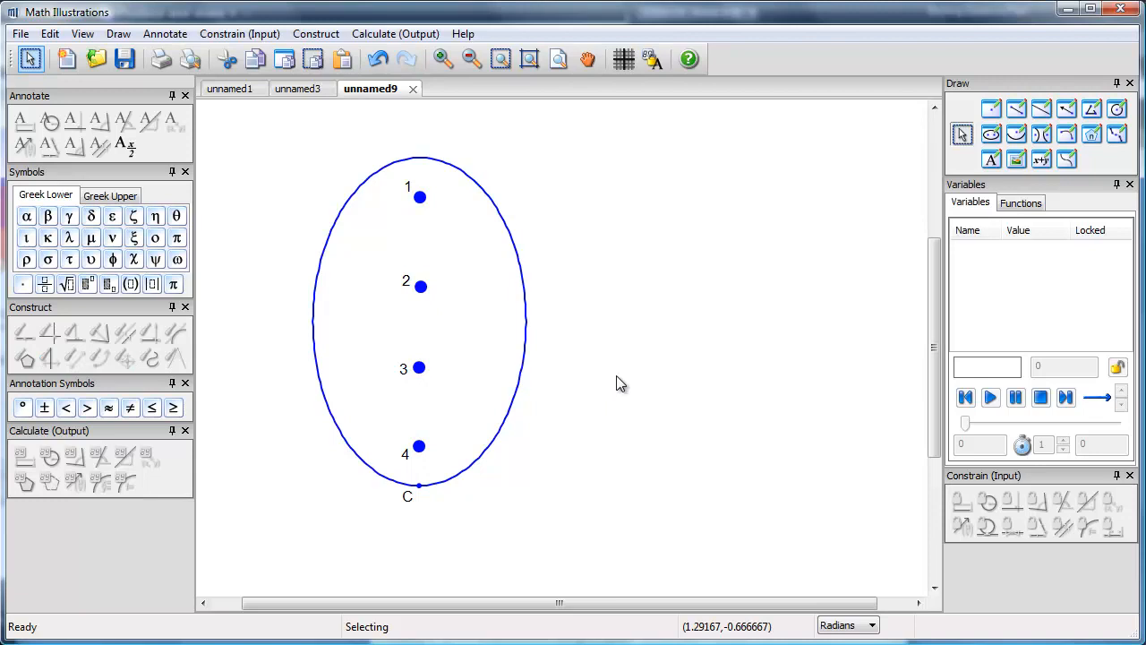
mouse_move(422, 494)
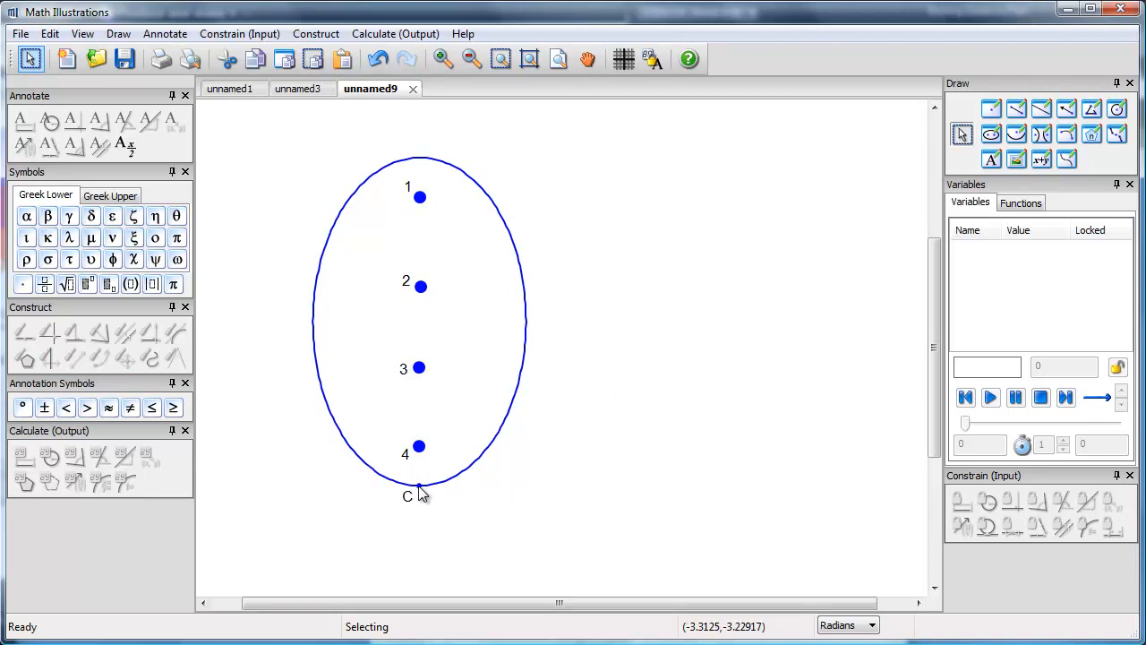
right_click(419, 487)
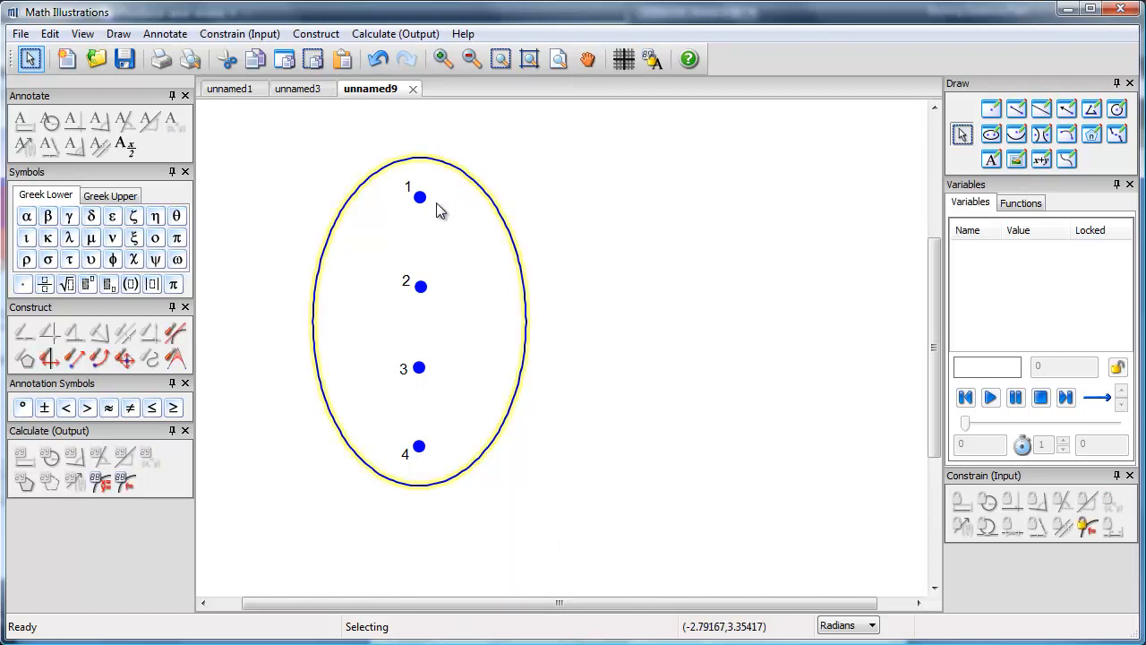
mouse_move(429, 374)
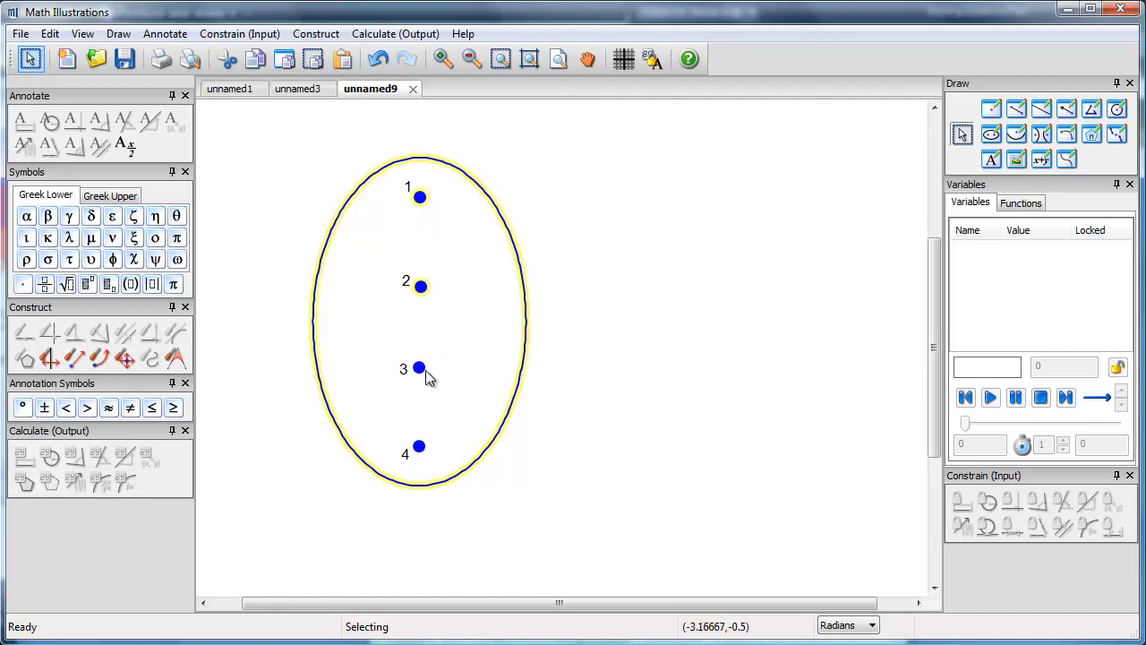
mouse_move(771, 304)
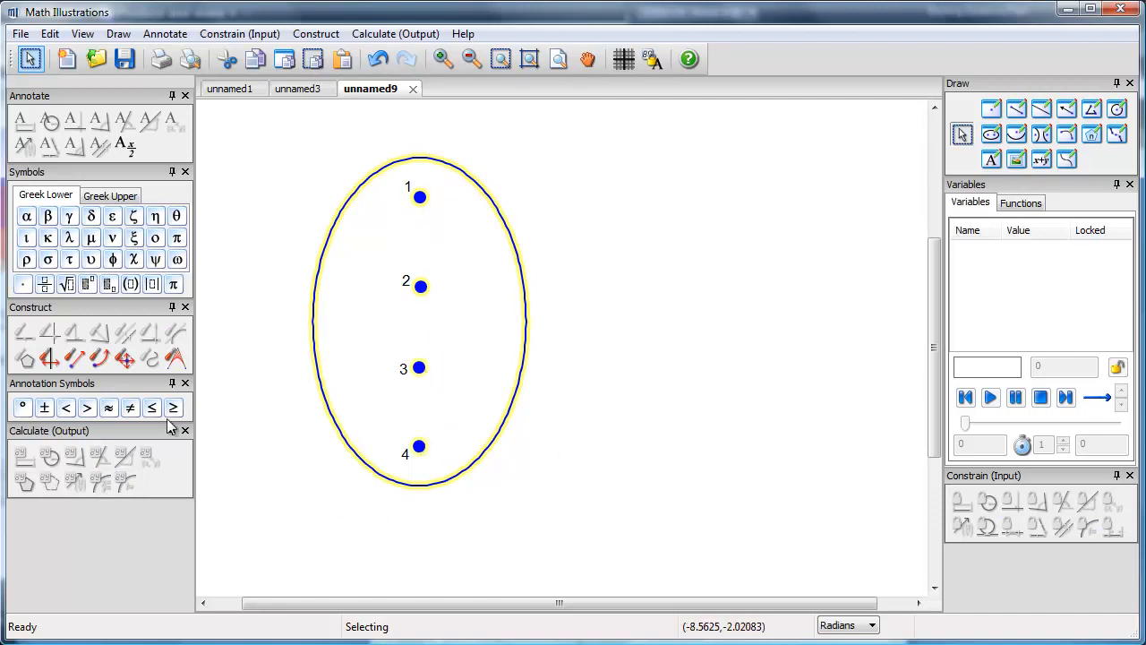
mouse_move(73, 358)
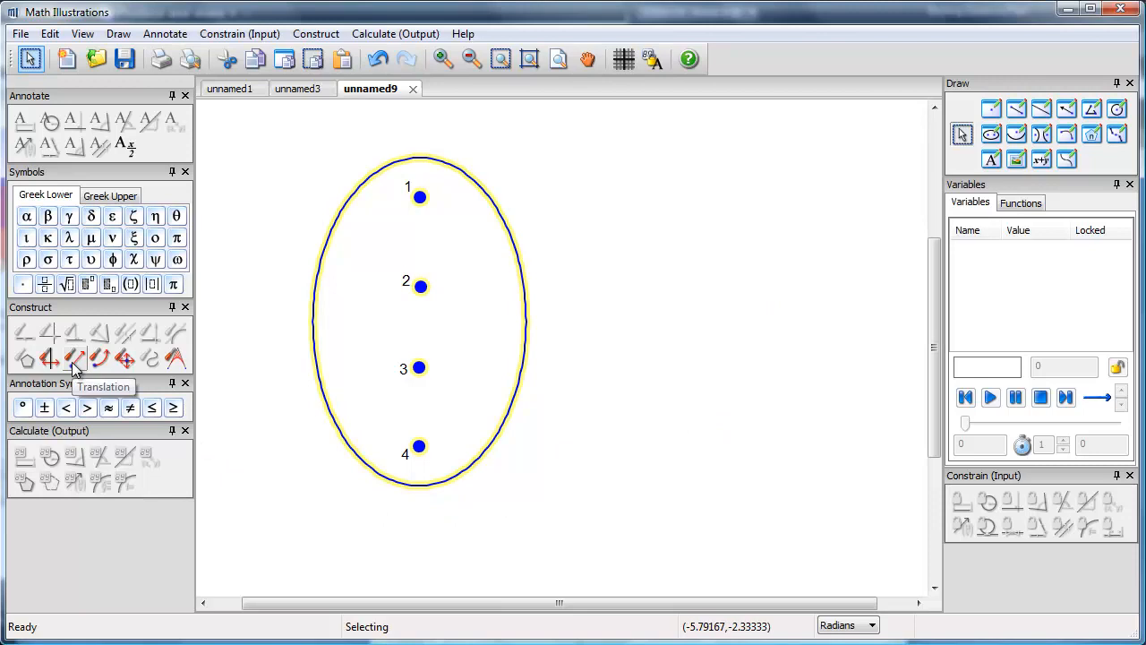
- Translate the ellipse with its points rightward by vector F to G, making a copy
click(75, 358)
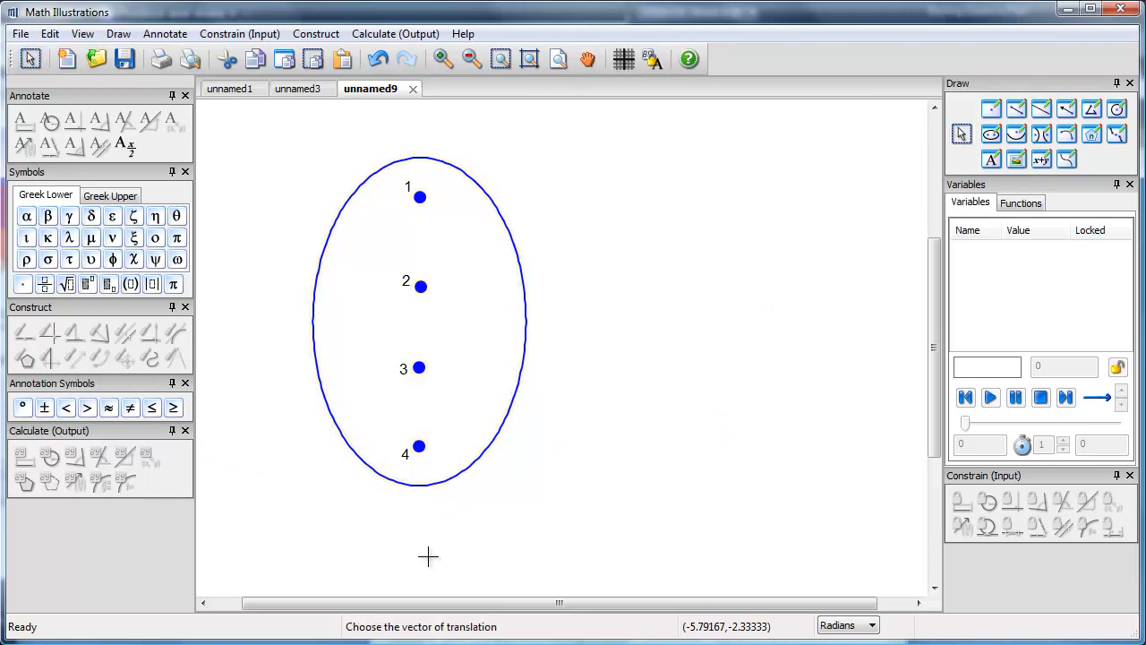
drag(421, 552, 806, 552)
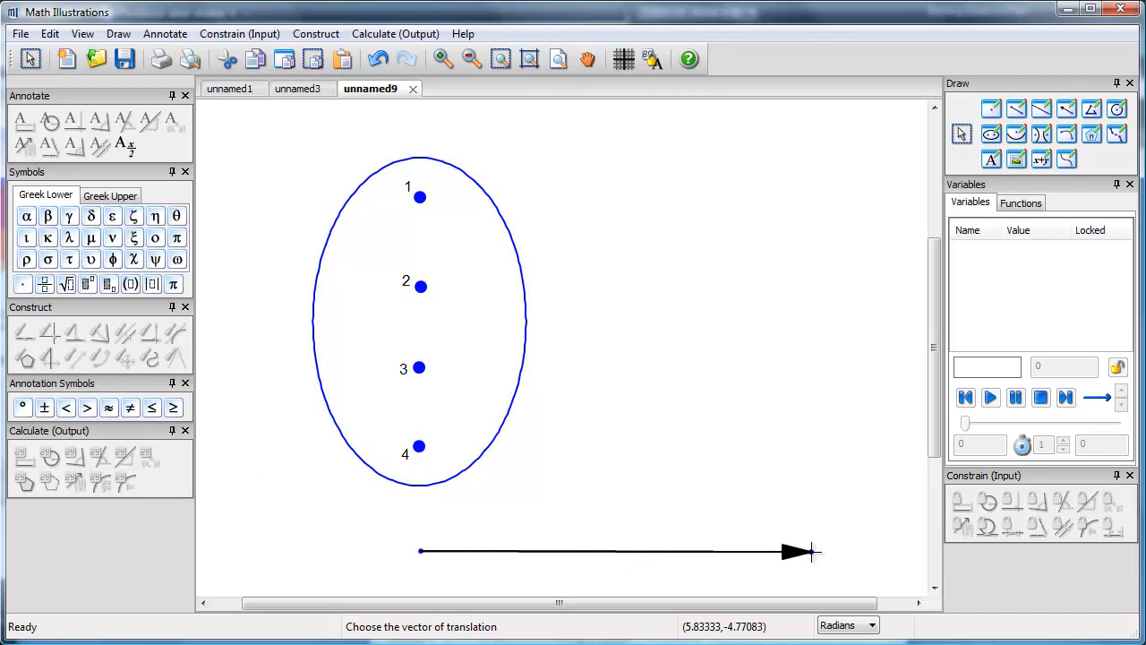
click(806, 552)
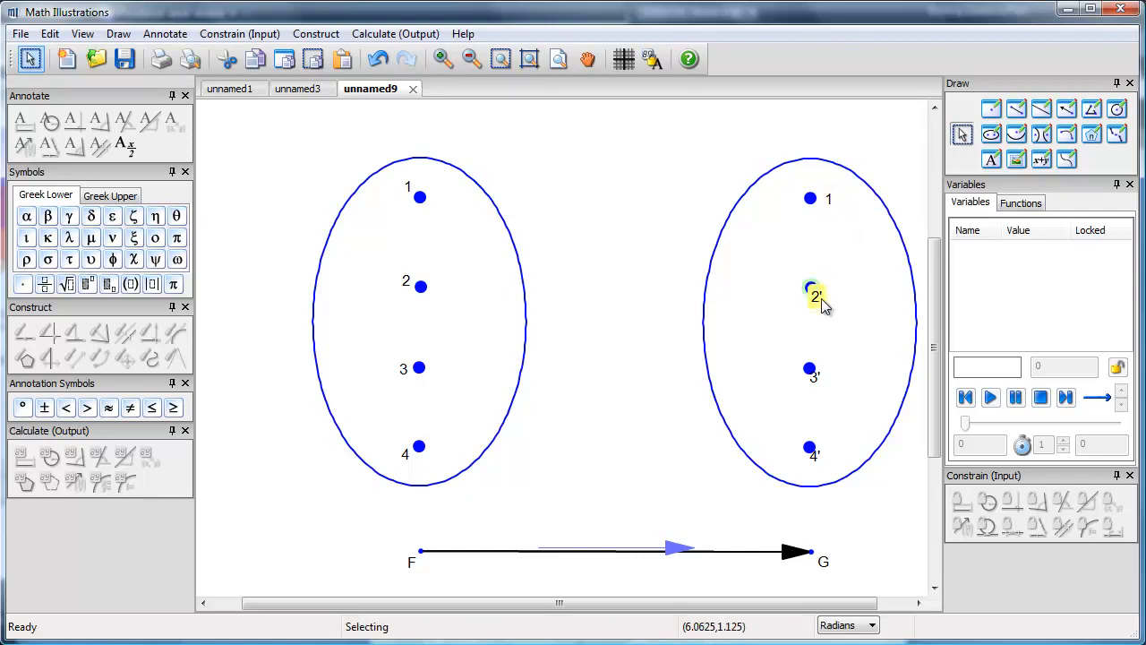
- Move labels 2, 3 and 4 in the right ellipse to sit below-right of their points
double_click(814, 296)
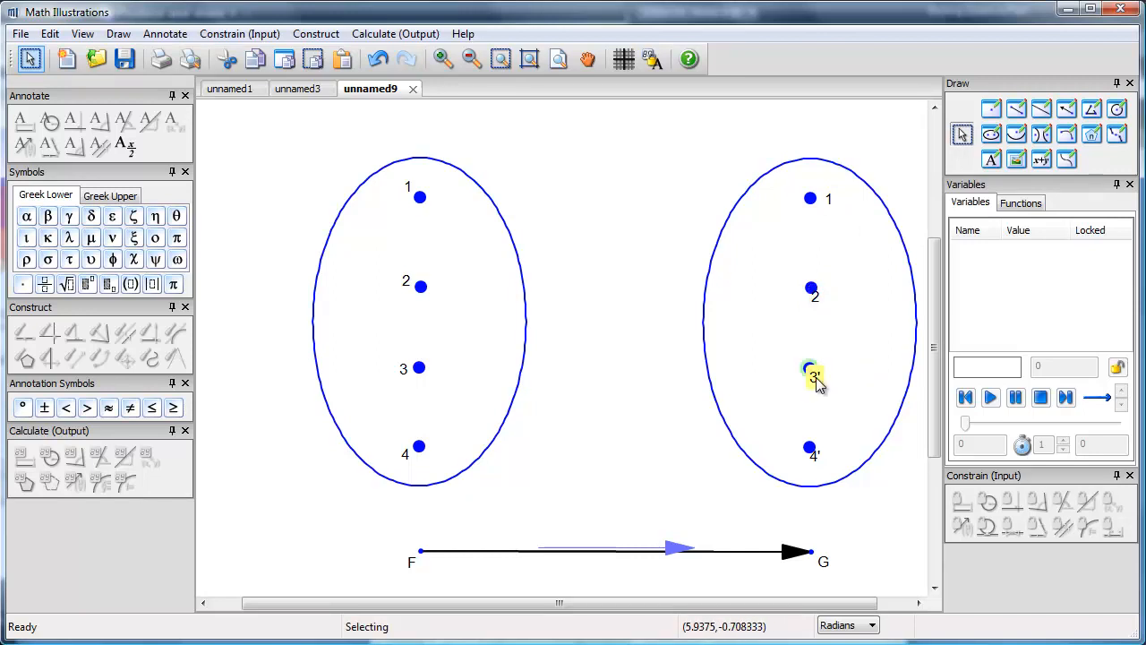
mouse_move(863, 433)
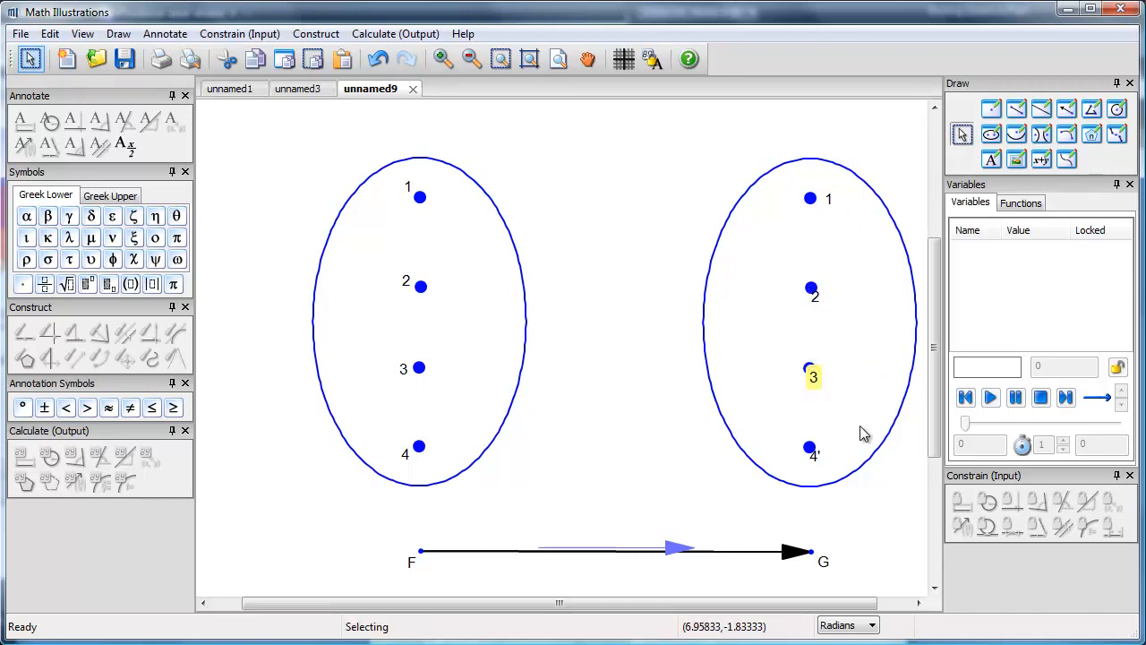
double_click(813, 455)
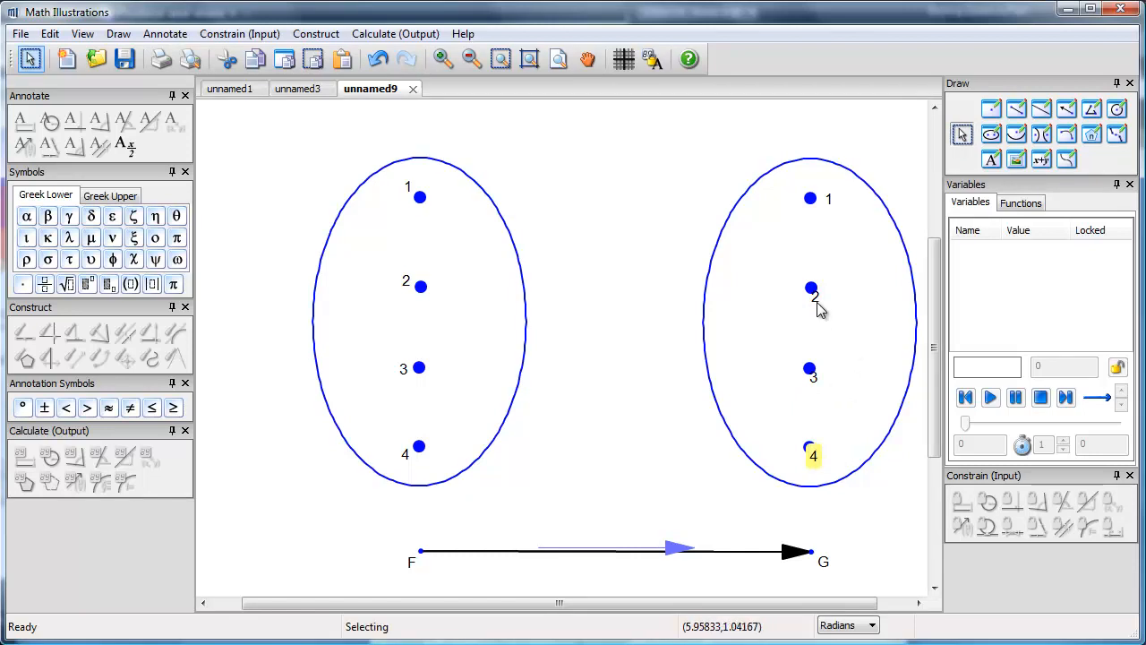
click(809, 297)
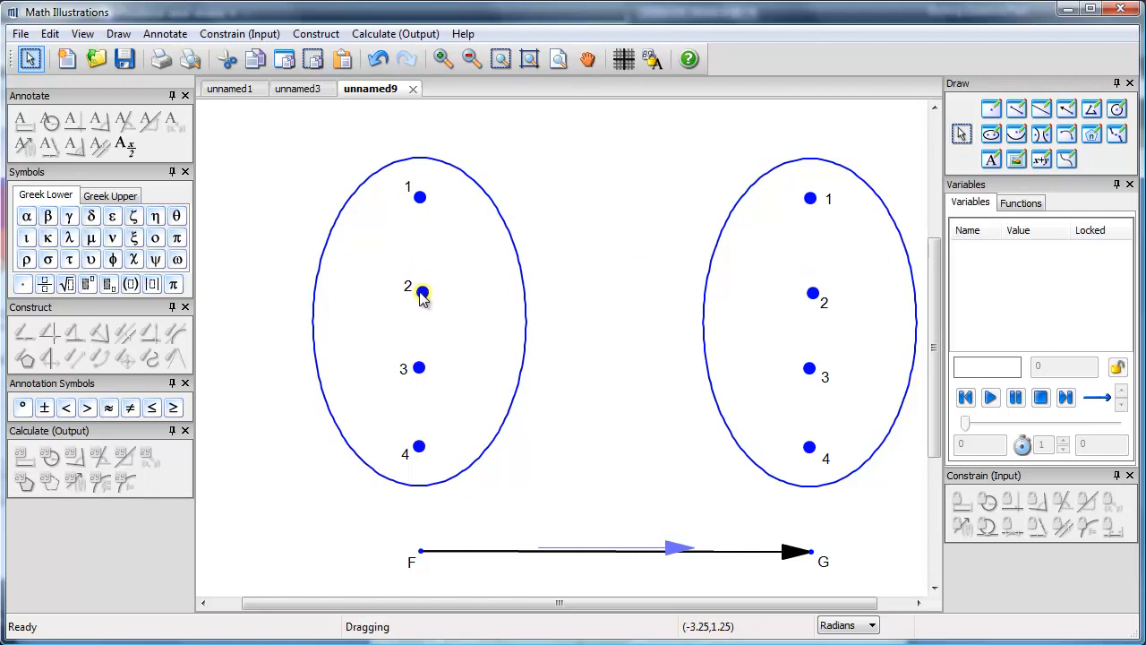
drag(421, 290, 420, 362)
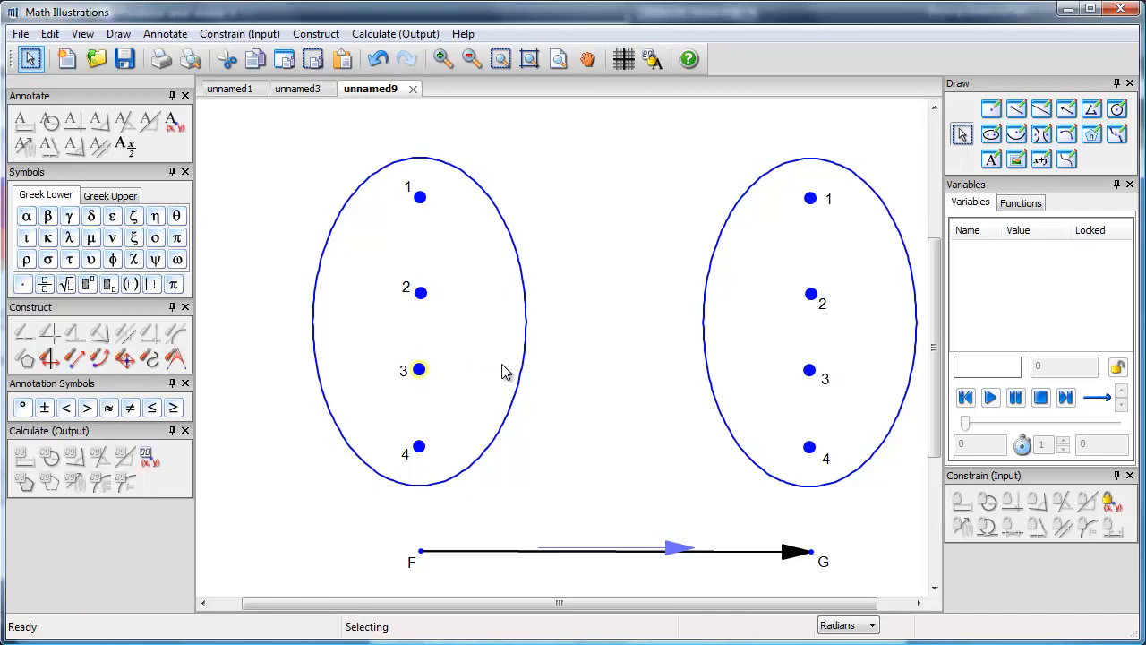
drag(419, 290, 421, 280)
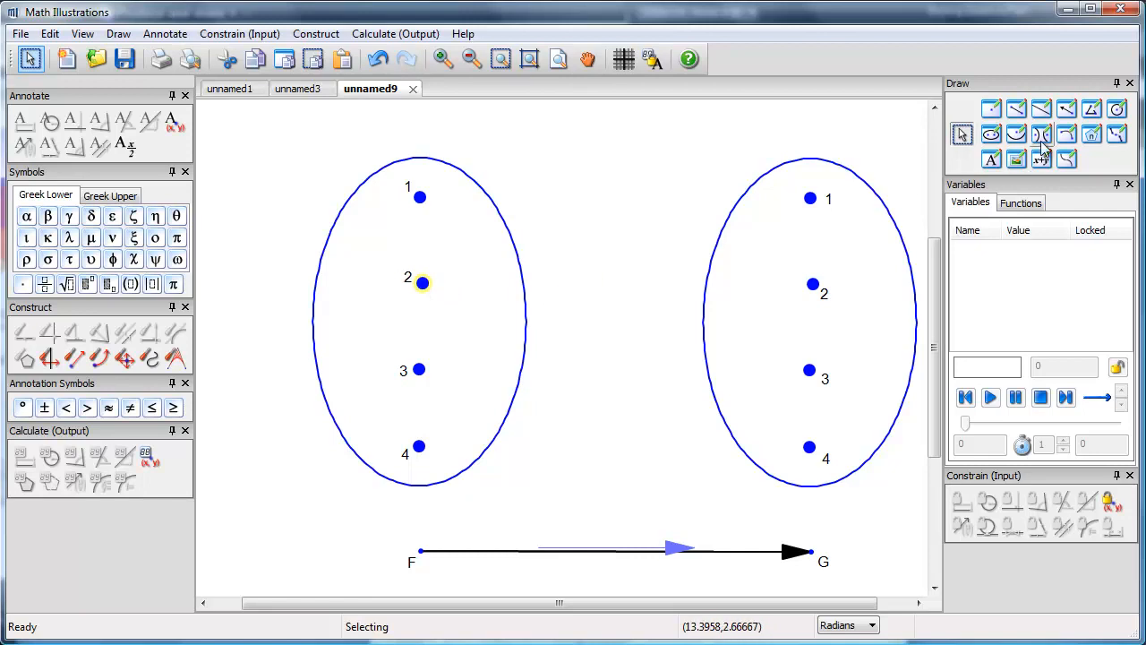
mouse_move(1065, 108)
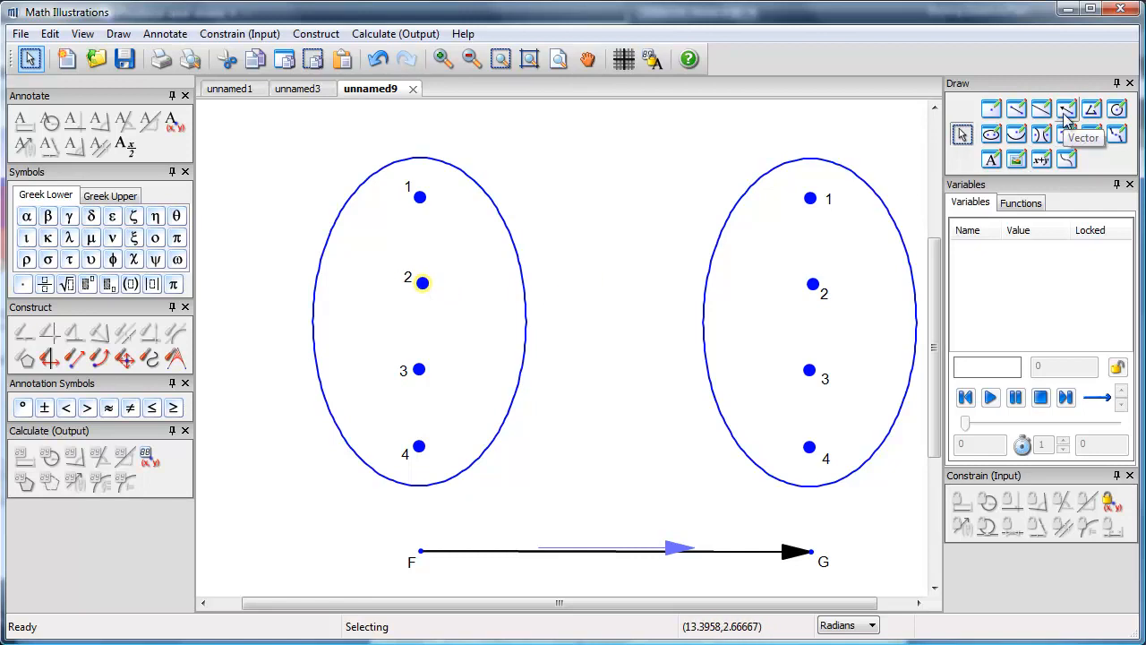
- Draw vectors from left points to right points: 1→2, 2→4, 4→3
click(1066, 109)
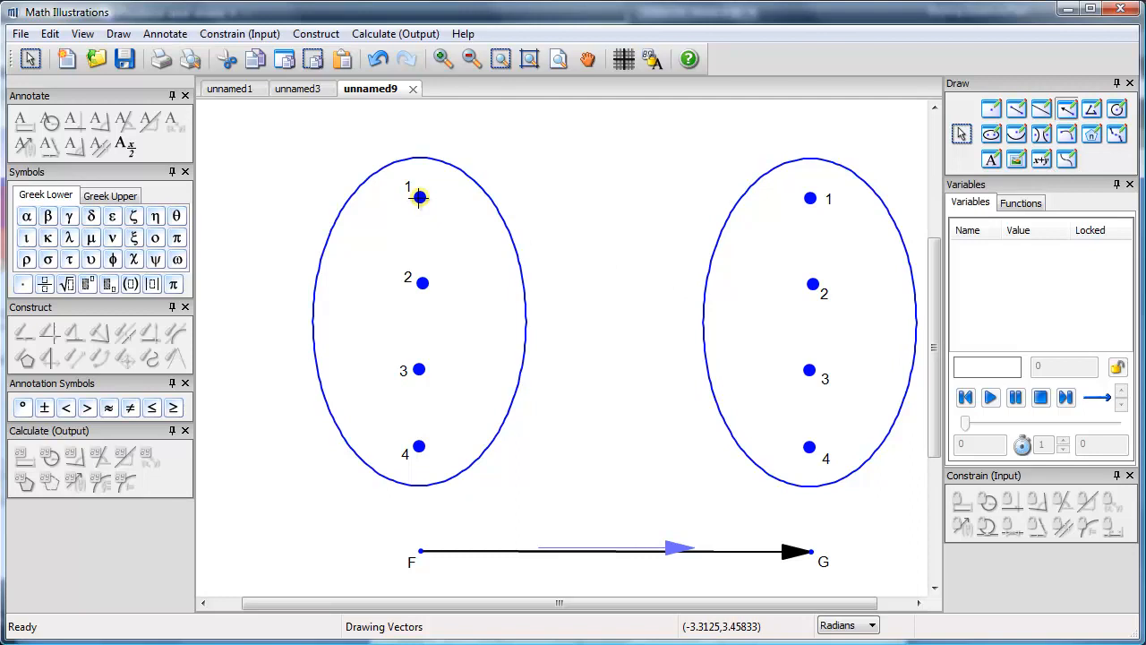
drag(419, 197, 810, 285)
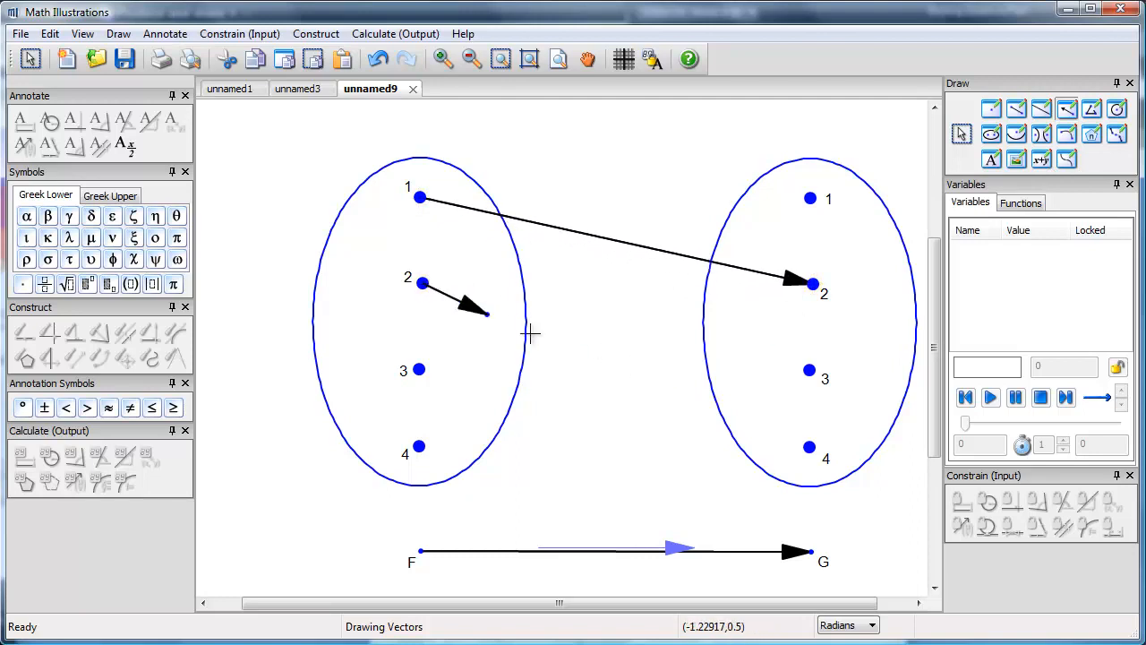
drag(422, 284, 810, 446)
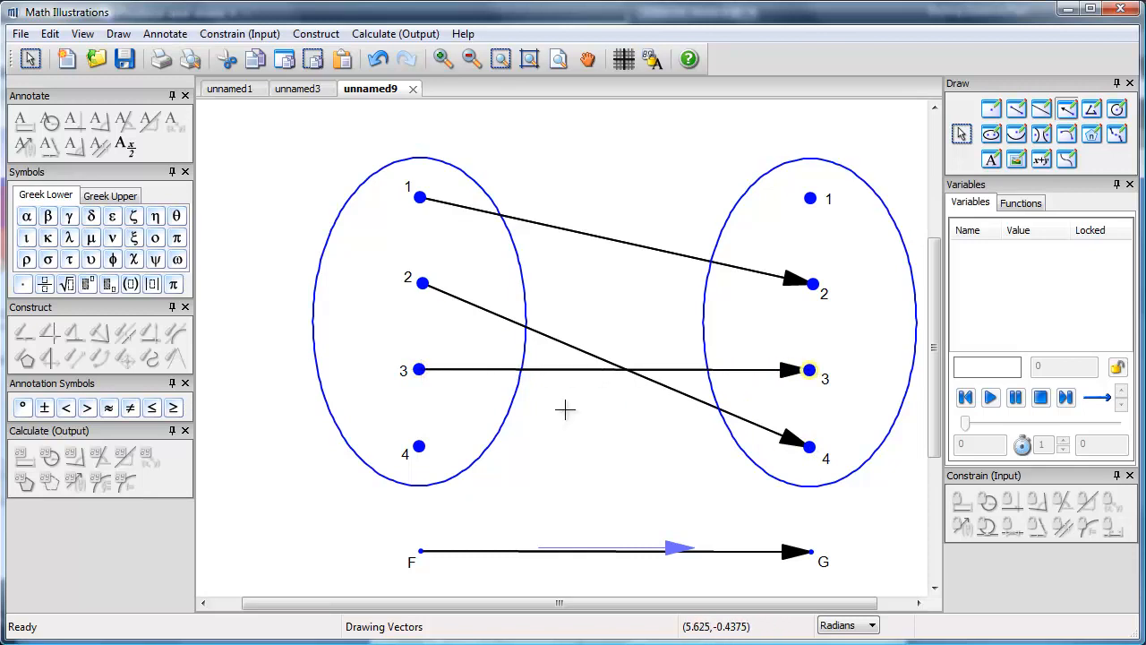
drag(420, 448, 809, 371)
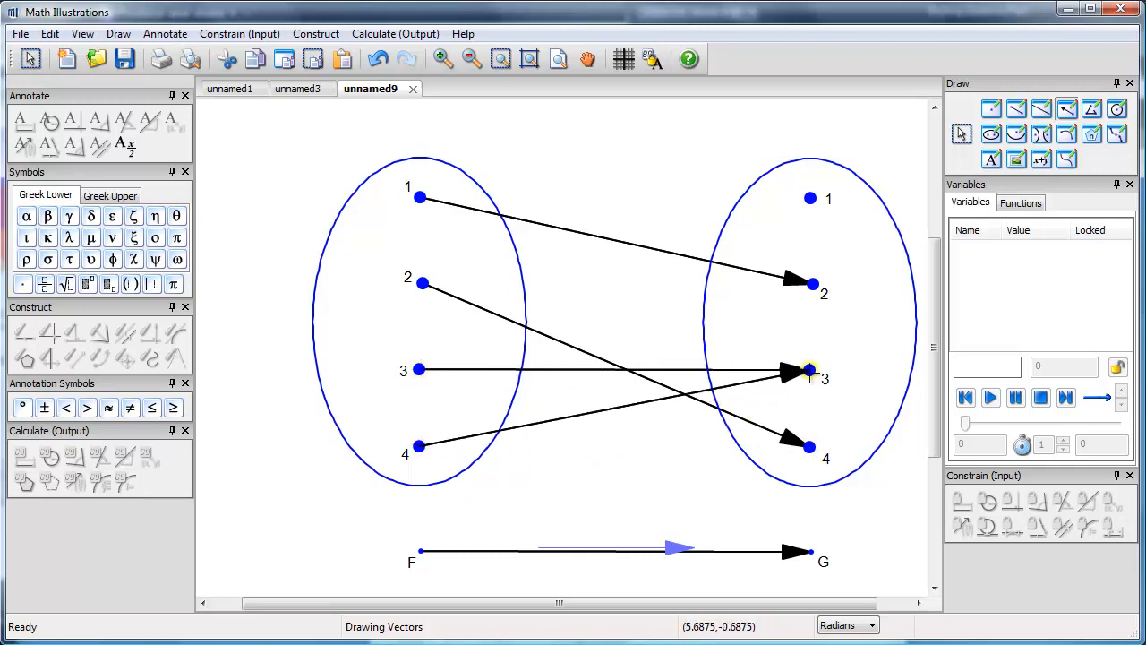
mouse_move(881, 206)
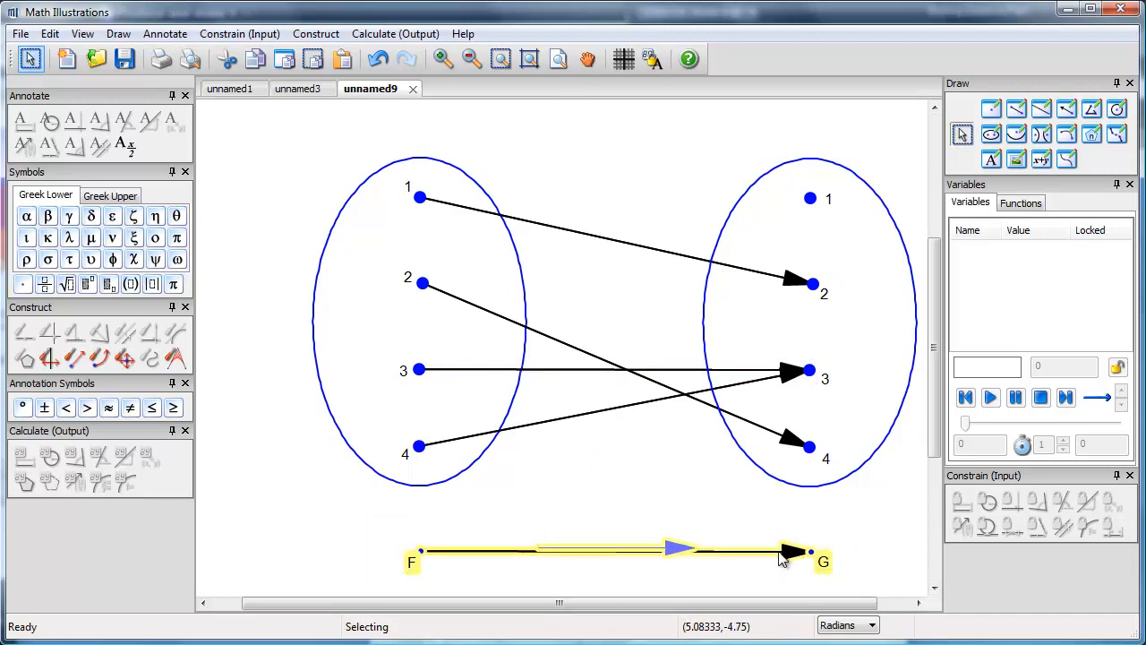
- Delete the F–G vector, scale the geometry down and copy the drawing
right_click(786, 551)
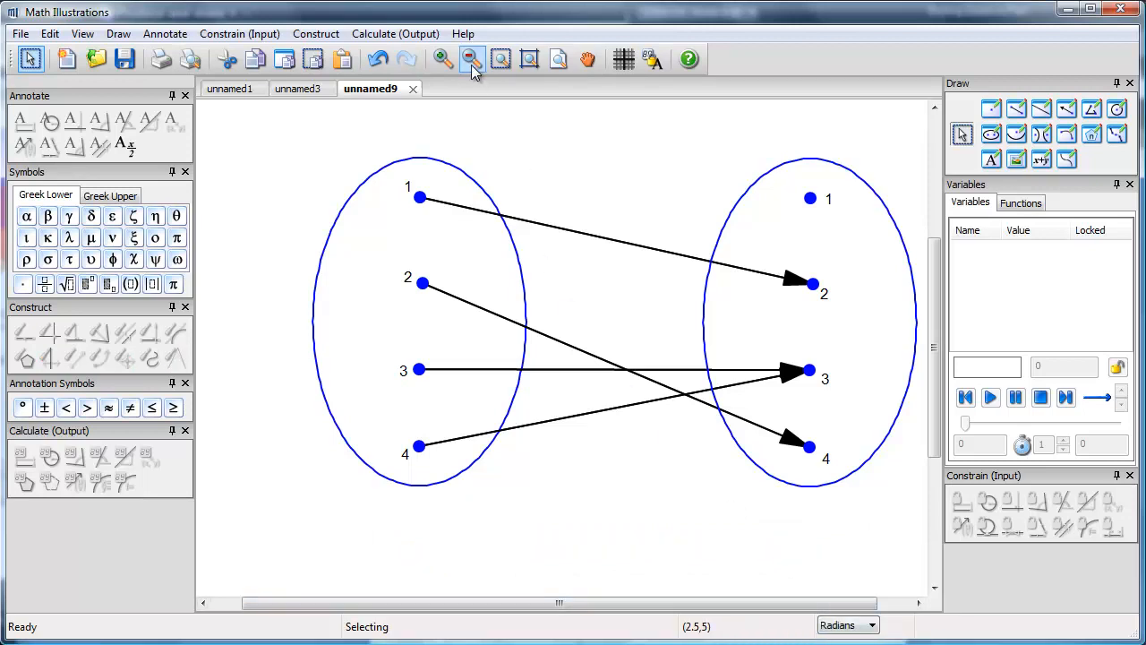
click(50, 32)
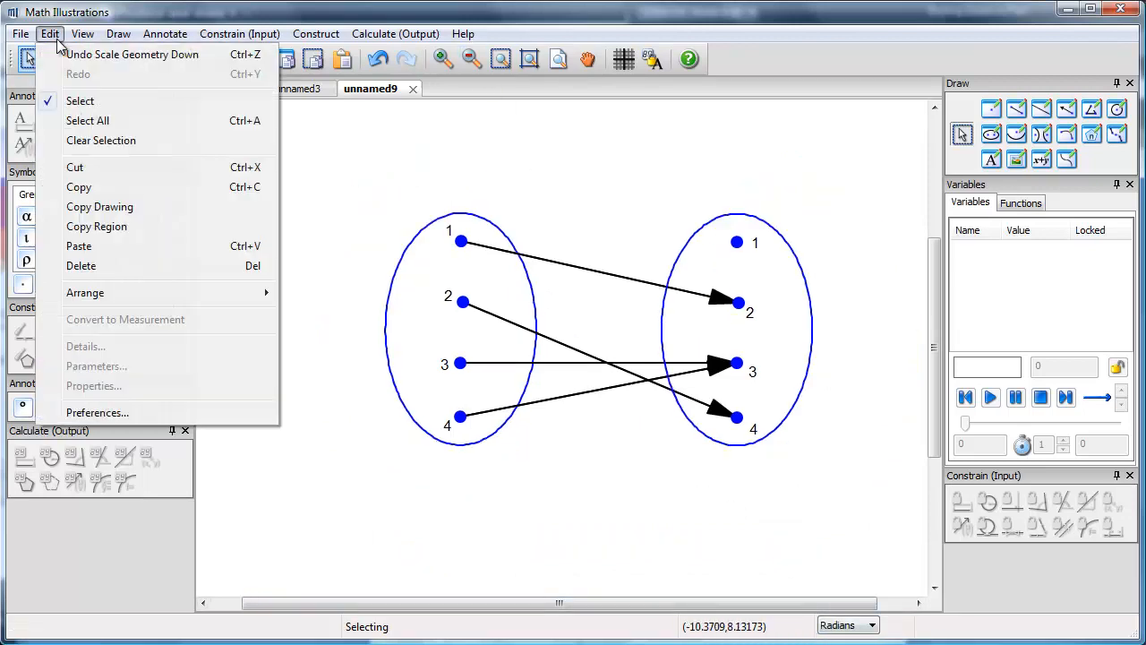
click(96, 225)
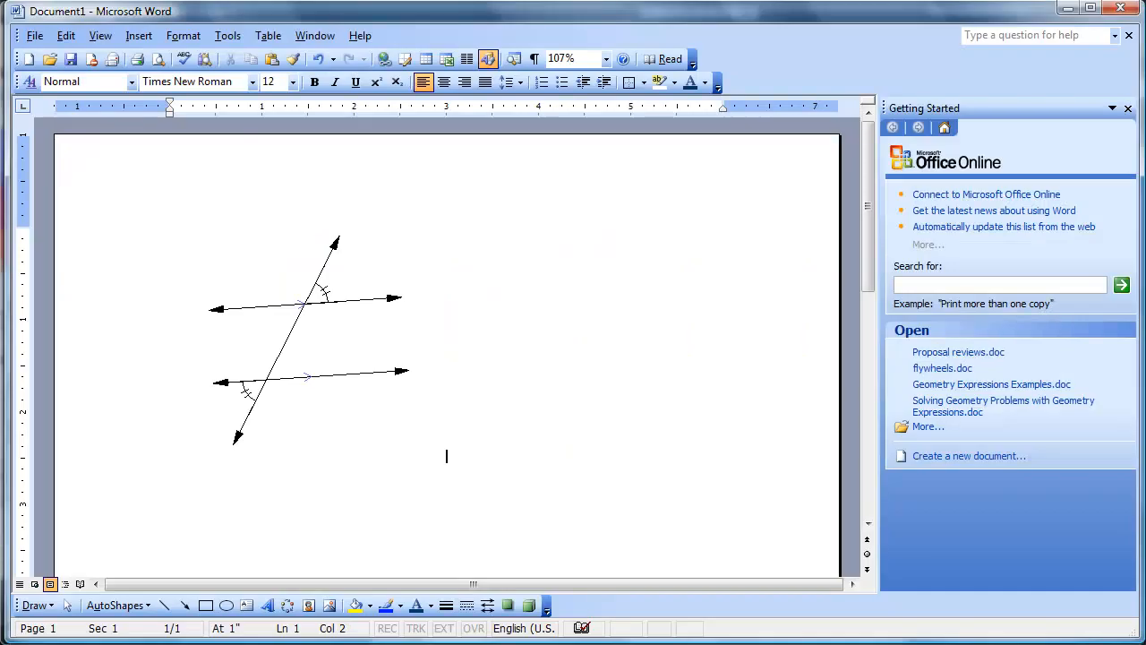
- Select the existing parallel-lines picture in Word's Document1
click(304, 337)
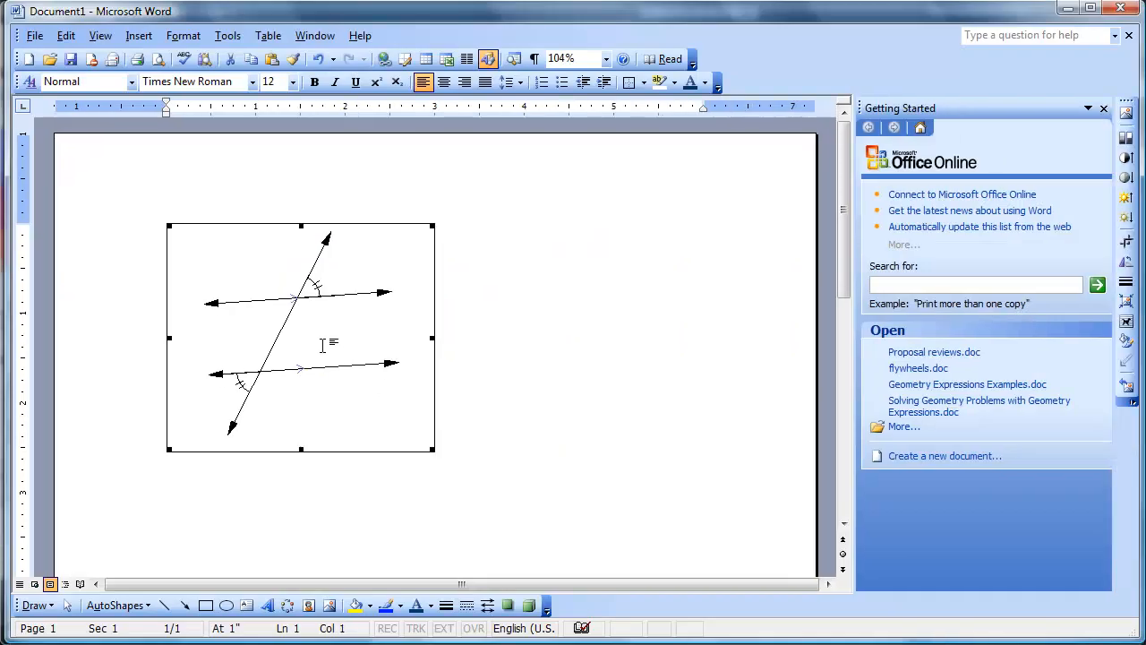